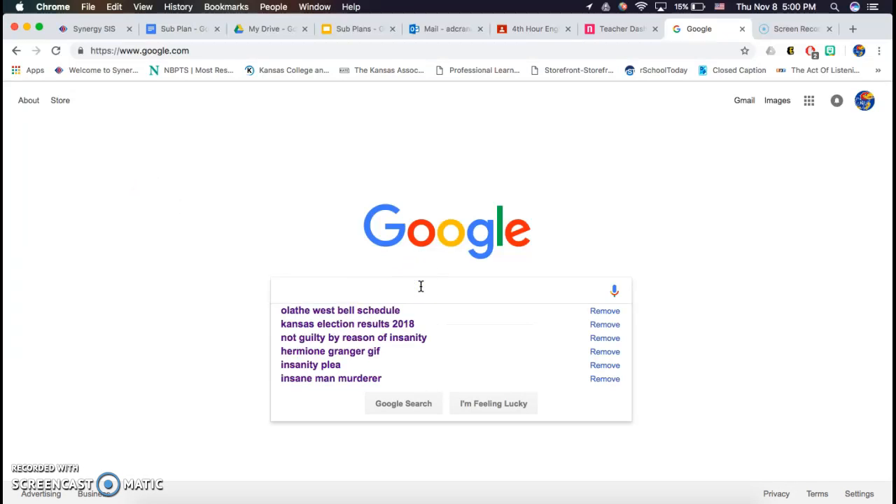
Step: Search Google Images for 'house' and copy the Brady Bunch house photo
type("house")
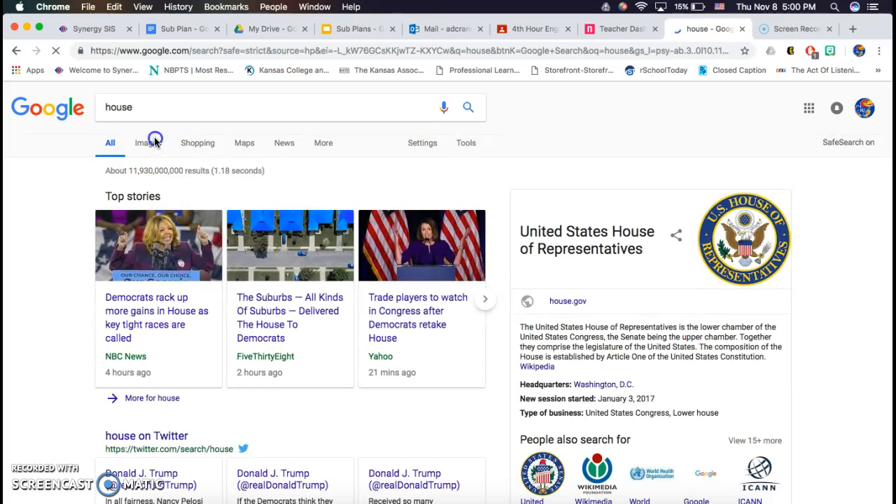
left_click(147, 143)
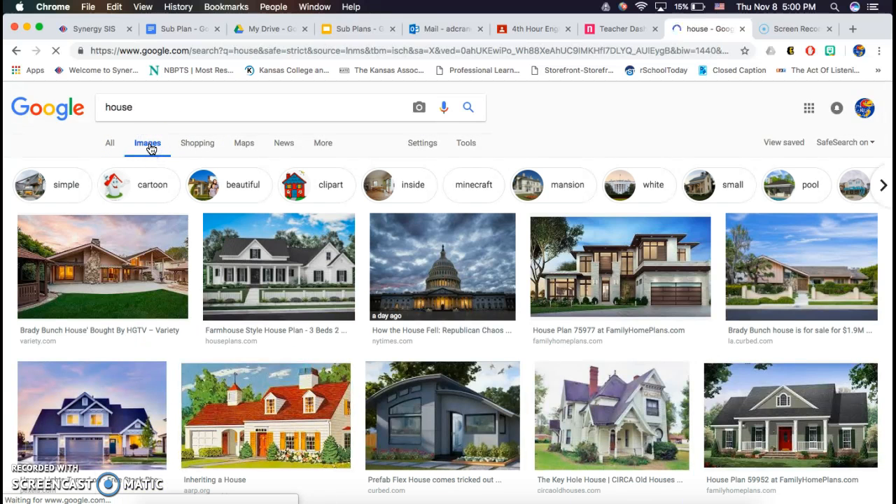
left_click(102, 266)
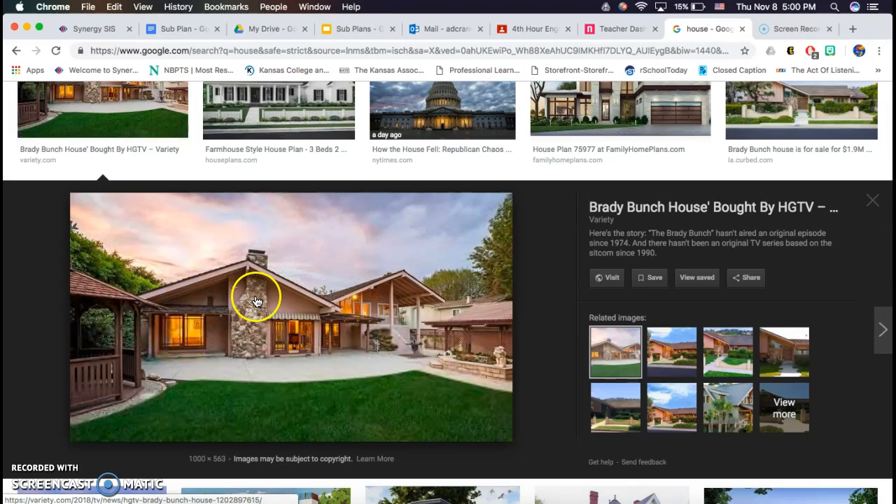
right_click(257, 301)
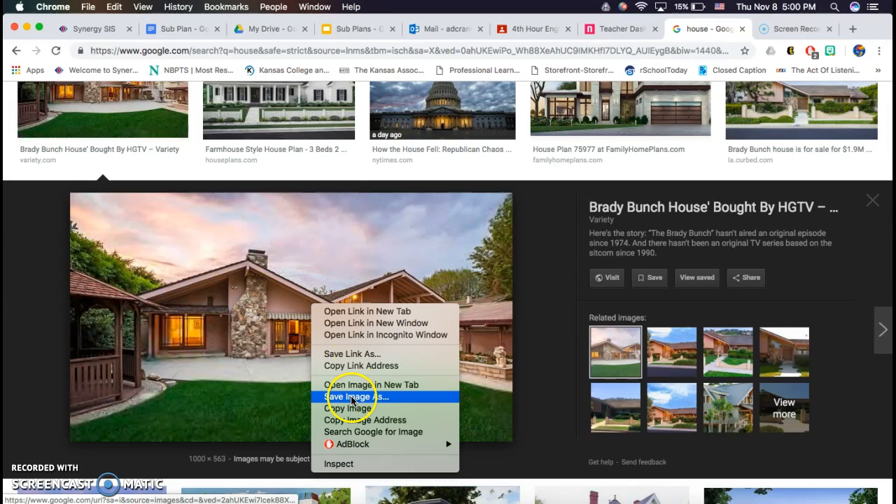
left_click(847, 29)
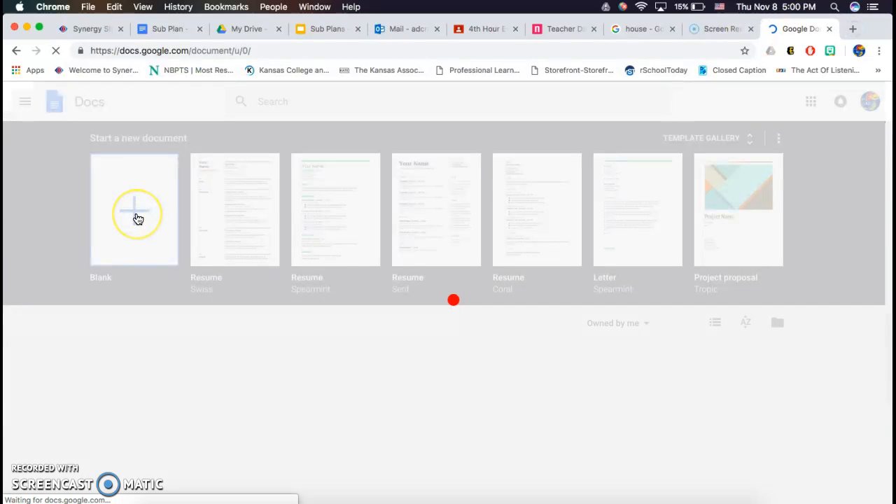
Step: Create a blank Google Doc and select the pasted Brady Bunch house photo
left_click(133, 210)
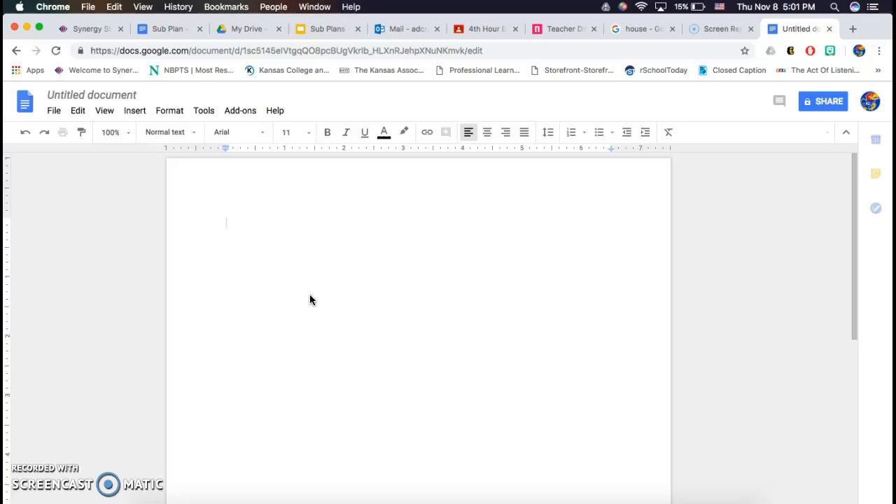
mouse_move(311, 295)
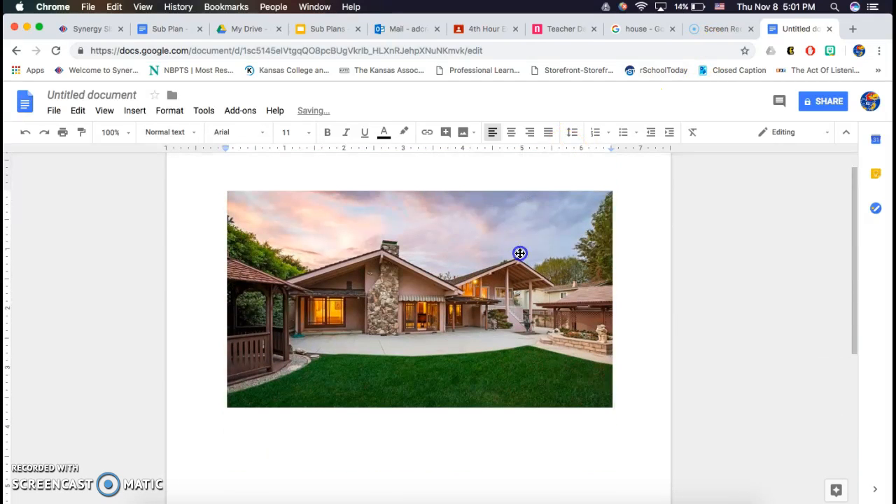
left_click(520, 254)
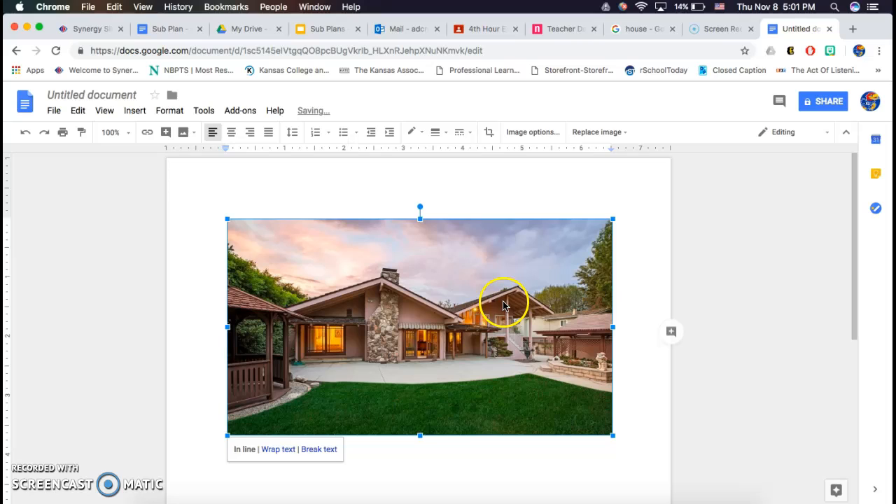
mouse_move(494, 300)
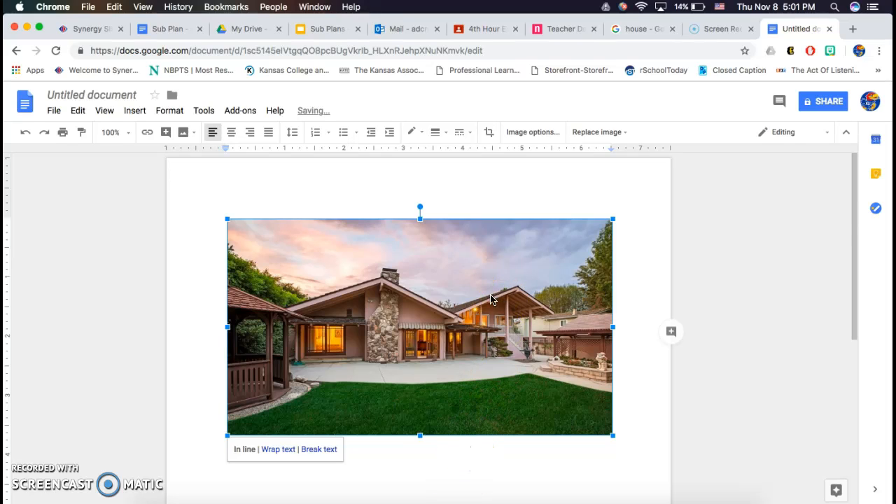
Step: Save the house photo to Google Keep and bring up the kept photo's options
right_click(490, 299)
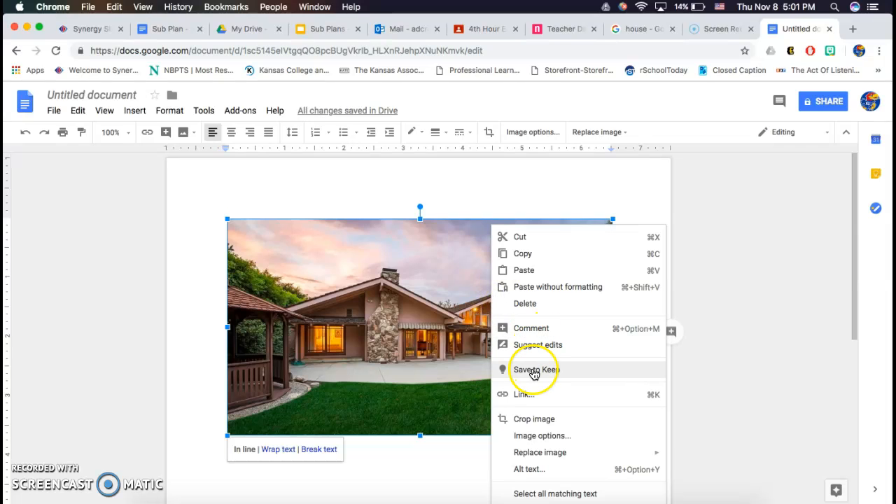
left_click(536, 370)
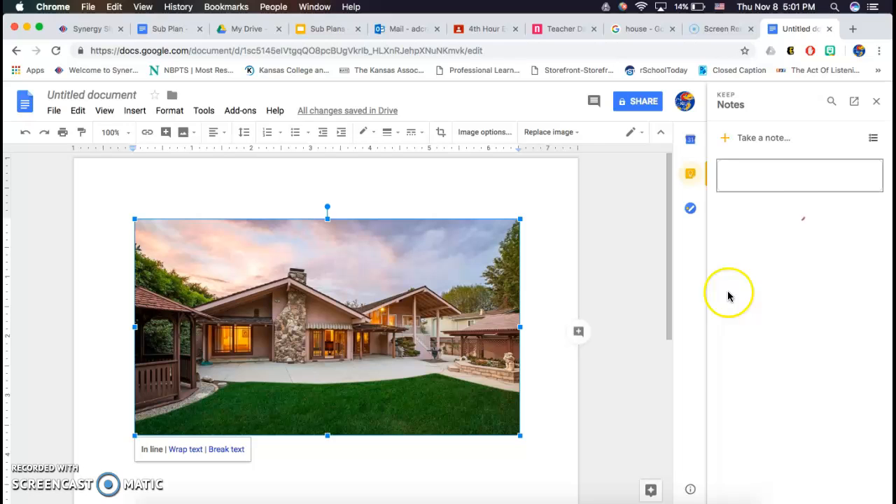
right_click(799, 179)
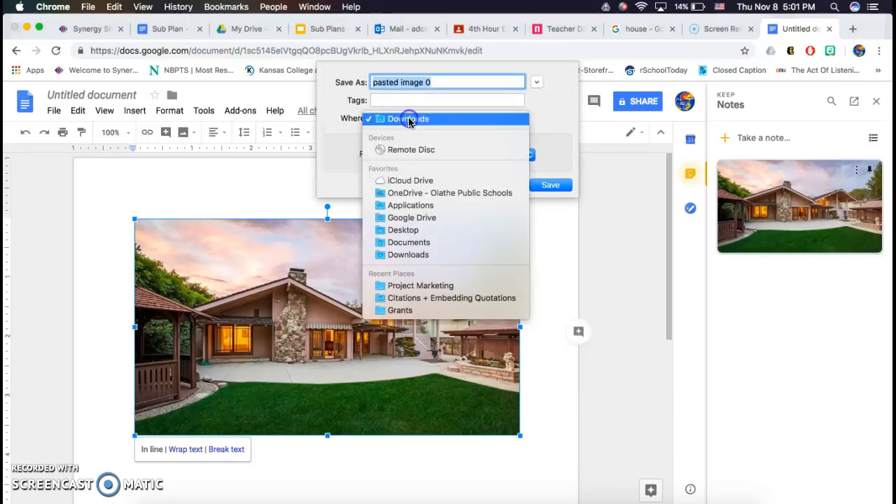
mouse_move(408, 255)
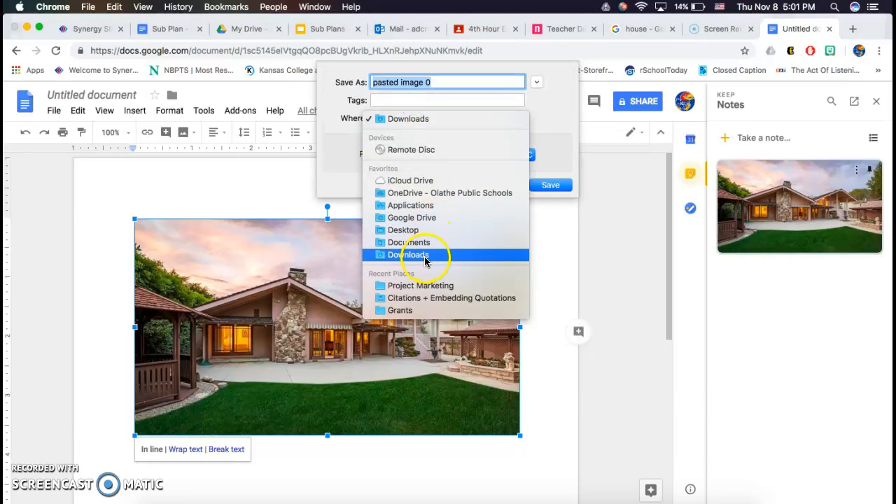
Step: Save the Keep photo to Downloads under the name 'House'
left_click(408, 254)
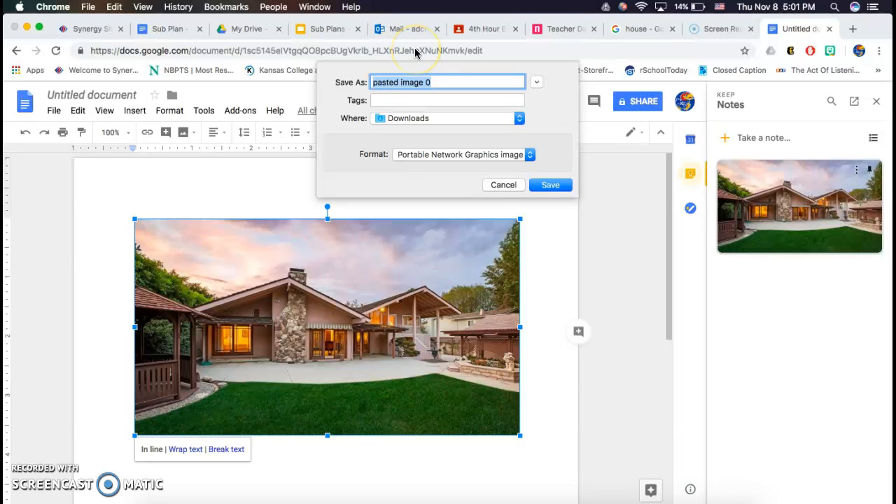
type("House")
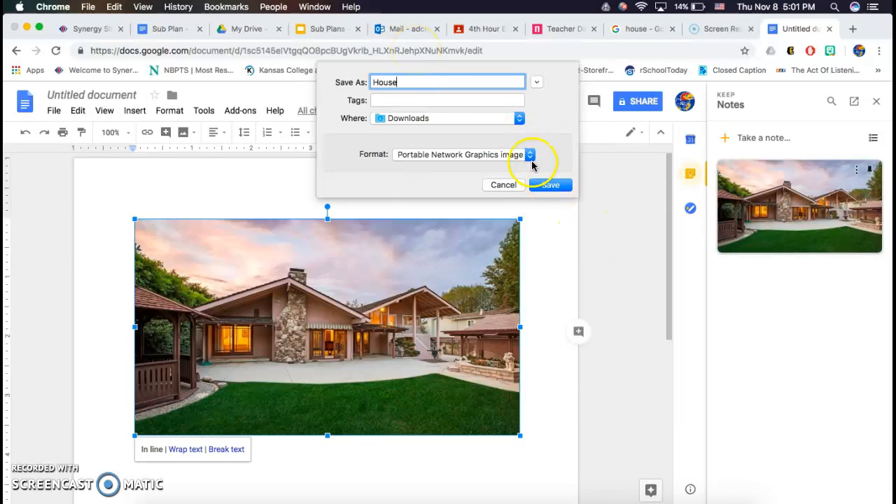
left_click(550, 185)
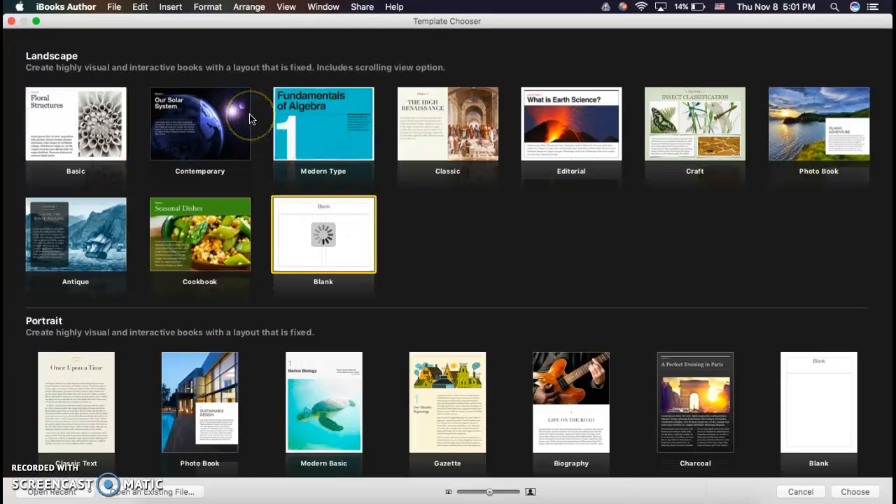
Step: Create a blank landscape book and choose House.png from Downloads to insert
left_click(855, 491)
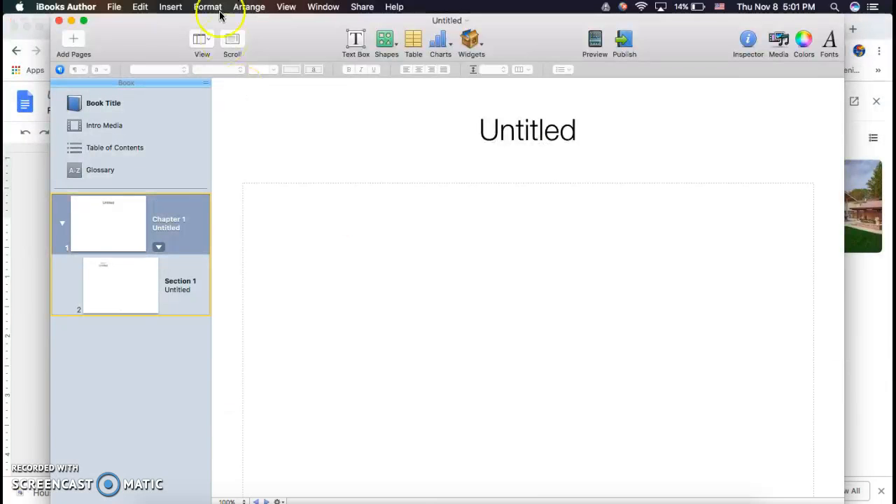
left_click(170, 7)
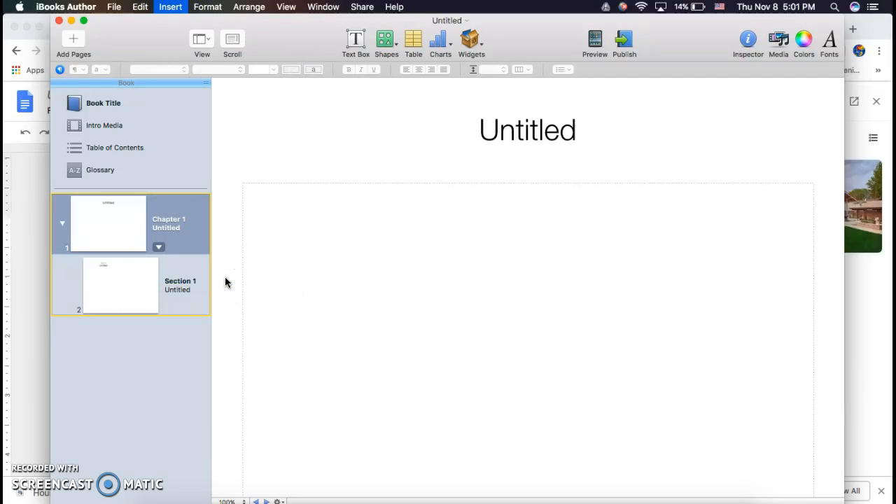
left_click(171, 6)
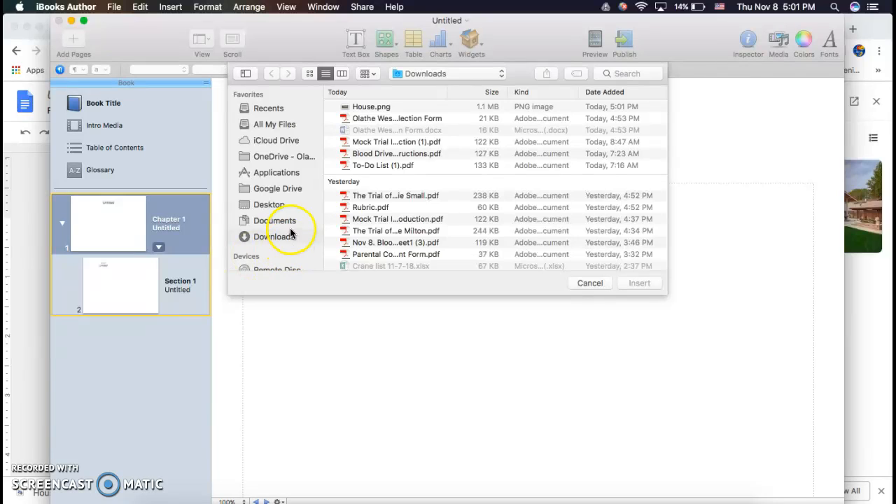
left_click(371, 107)
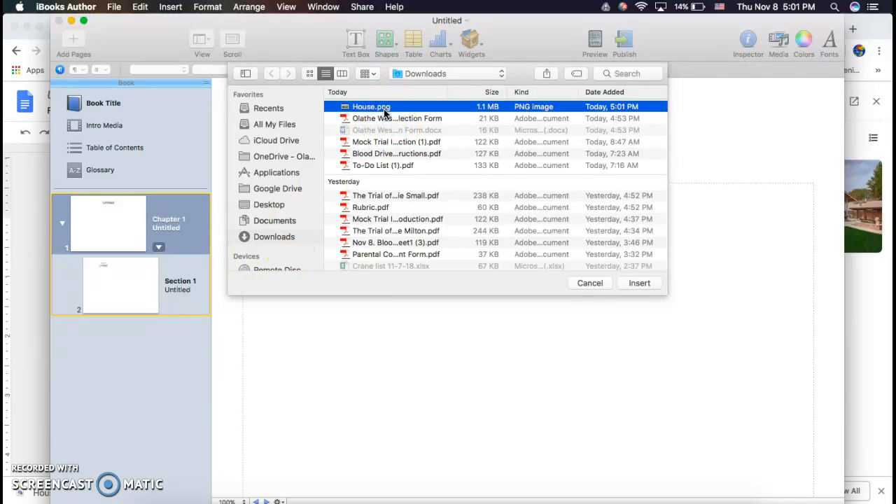
left_click(367, 73)
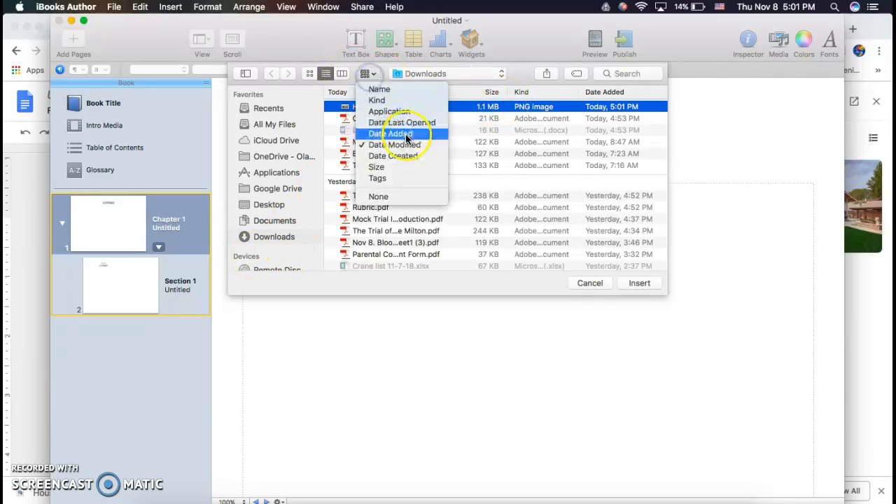